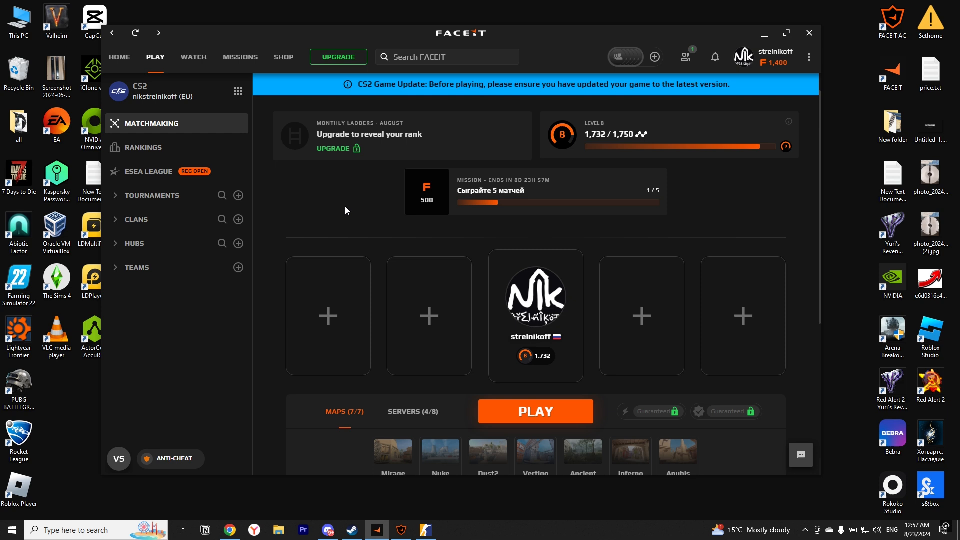
pyautogui.moveTo(118, 460)
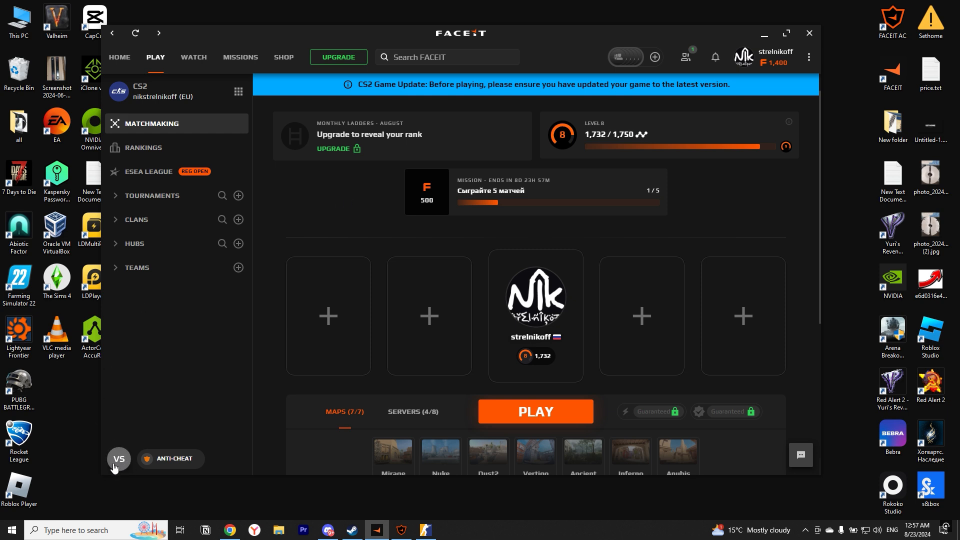
# Download the demo of the recently lost 4–13 Anubis match against TEAM_ABDYLLAGUK
pyautogui.click(118, 459)
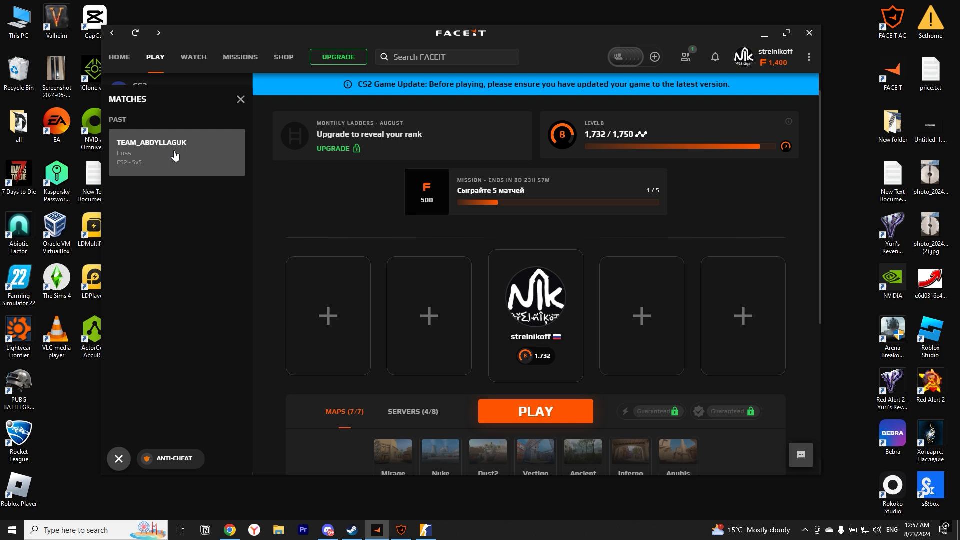
pyautogui.click(176, 152)
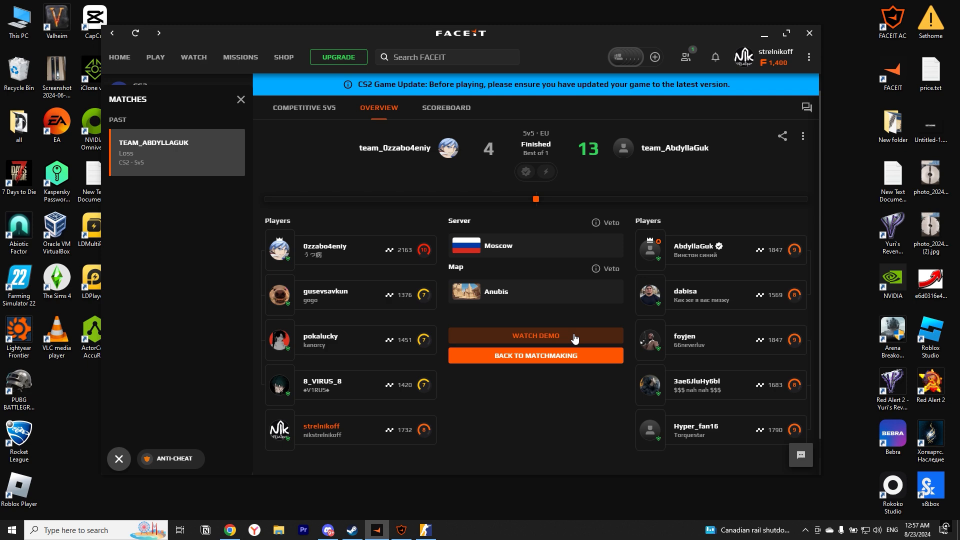
pyautogui.click(535, 336)
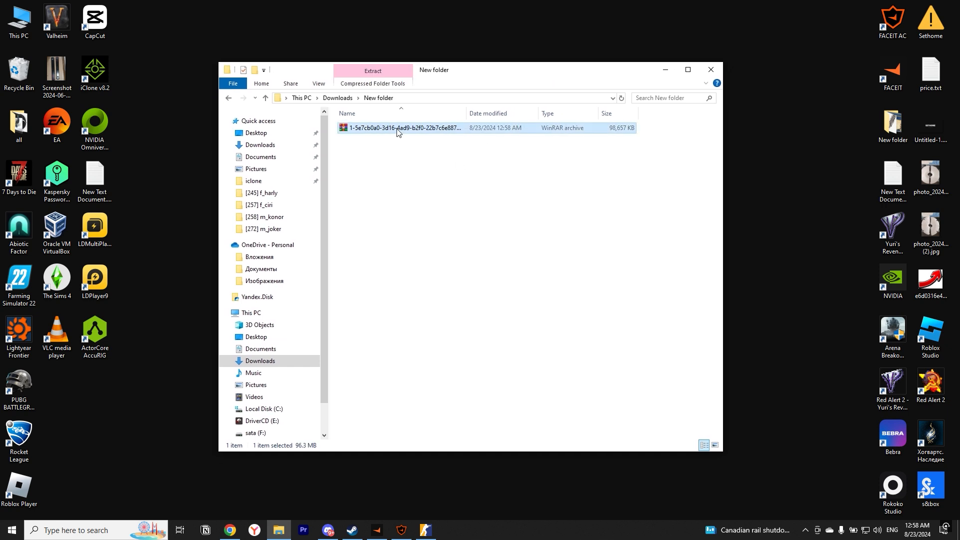
# Extract the .dem.gz archive here so faceit.dem appears beside it, and select it
pyautogui.rightClick(399, 127)
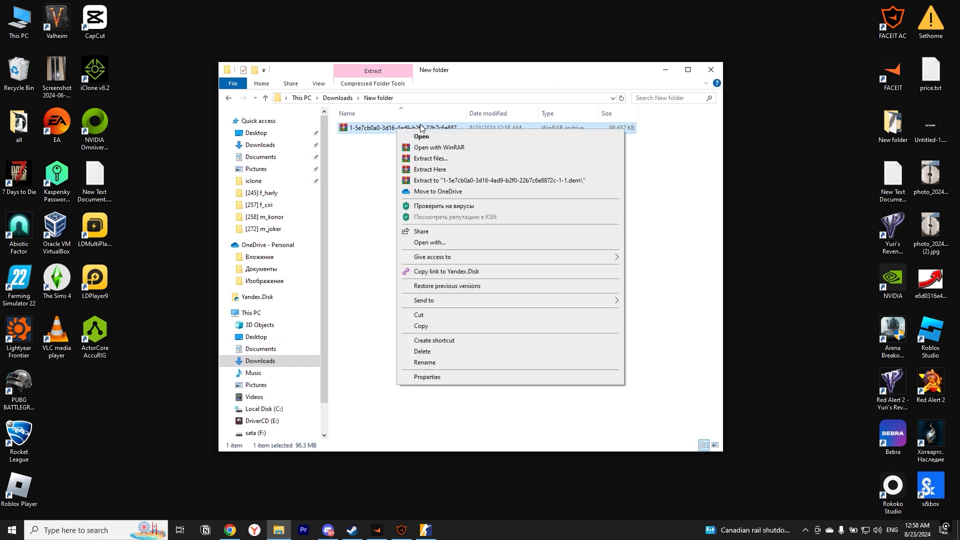
pyautogui.moveTo(430, 169)
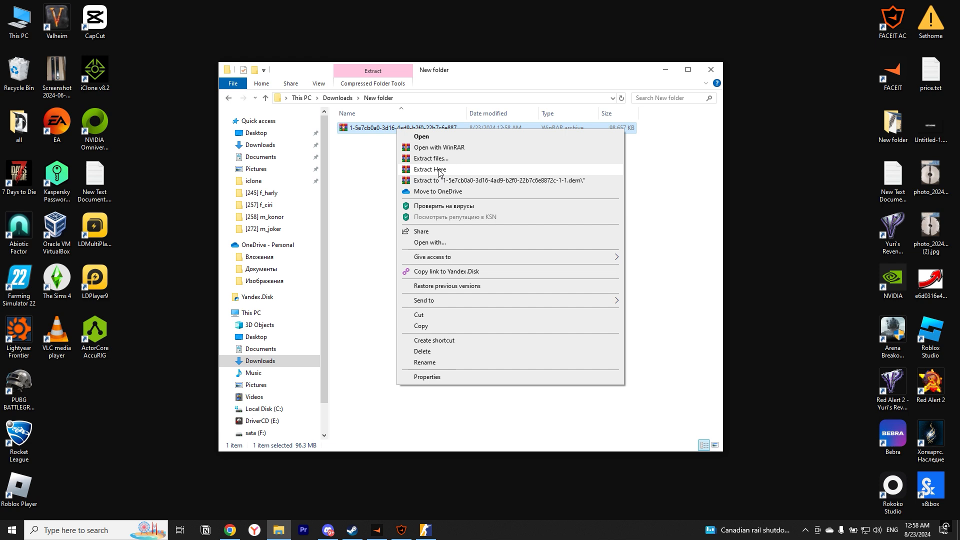
pyautogui.click(431, 169)
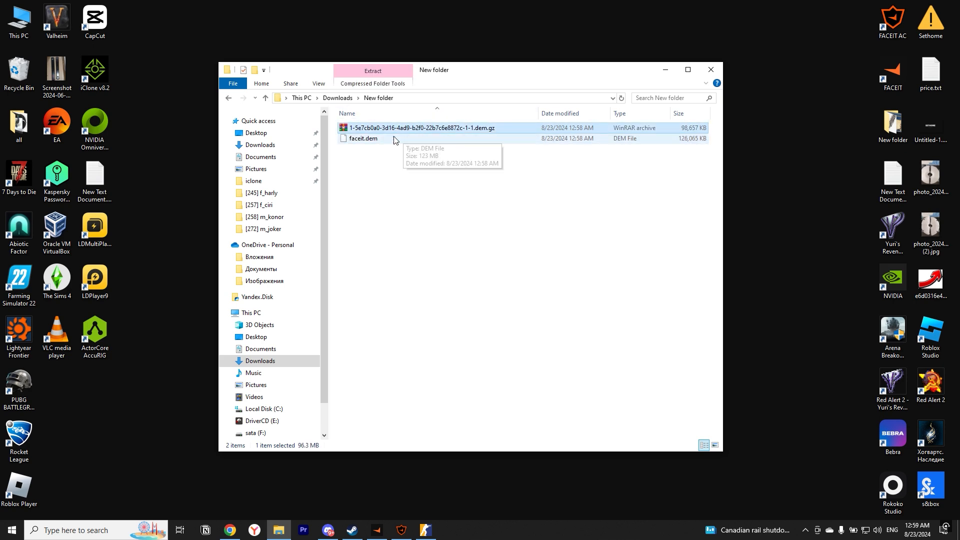
pyautogui.click(401, 530)
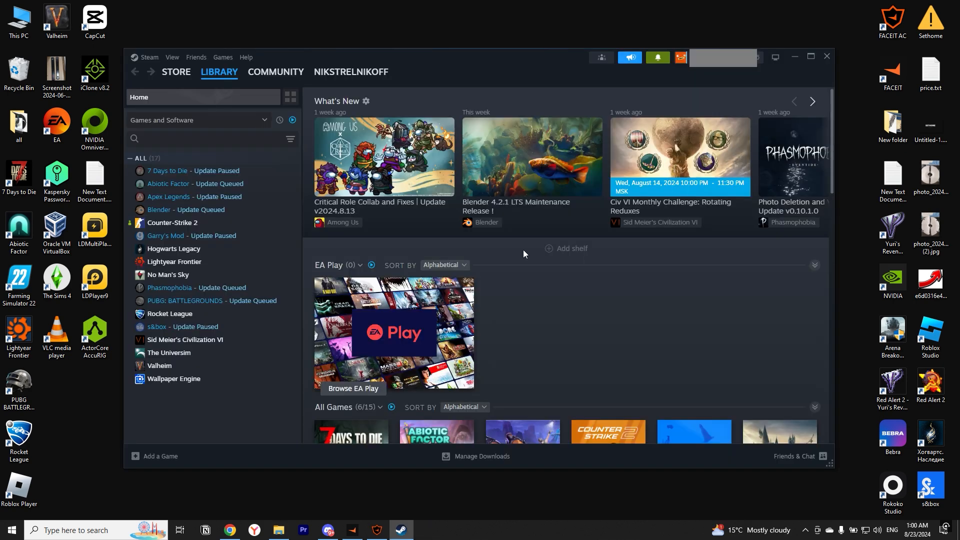
# Browse Counter-Strike 2's installed files from its Properties to reach the install folder
pyautogui.rightClick(173, 222)
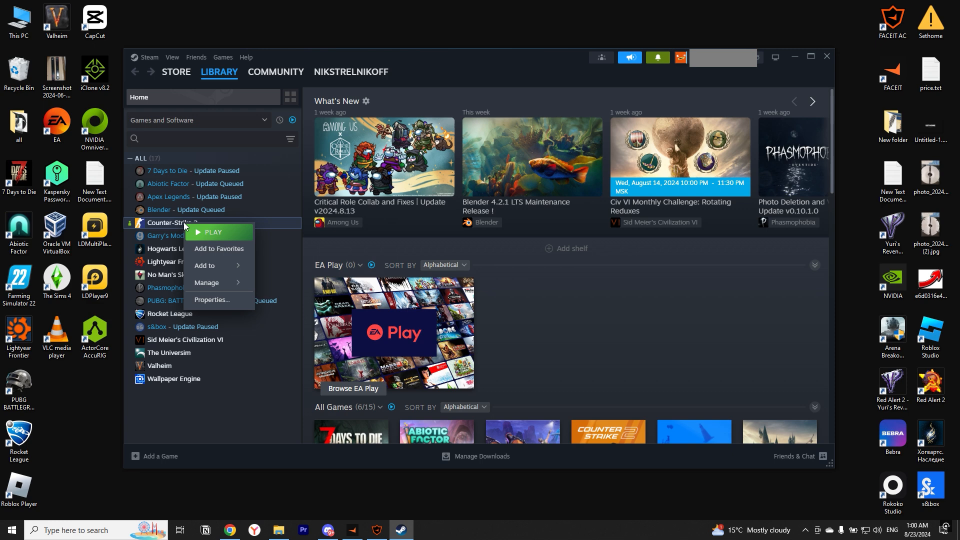
pyautogui.click(212, 300)
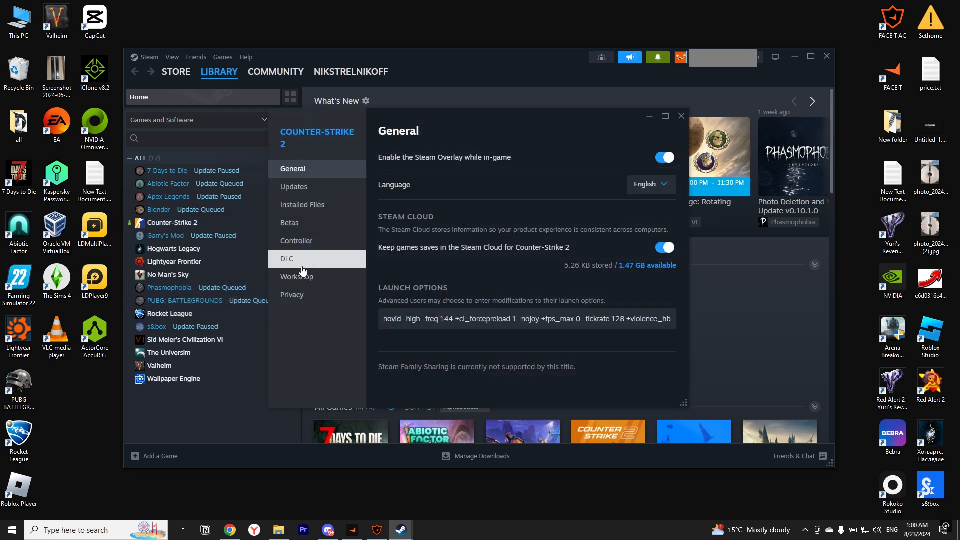
pyautogui.click(302, 204)
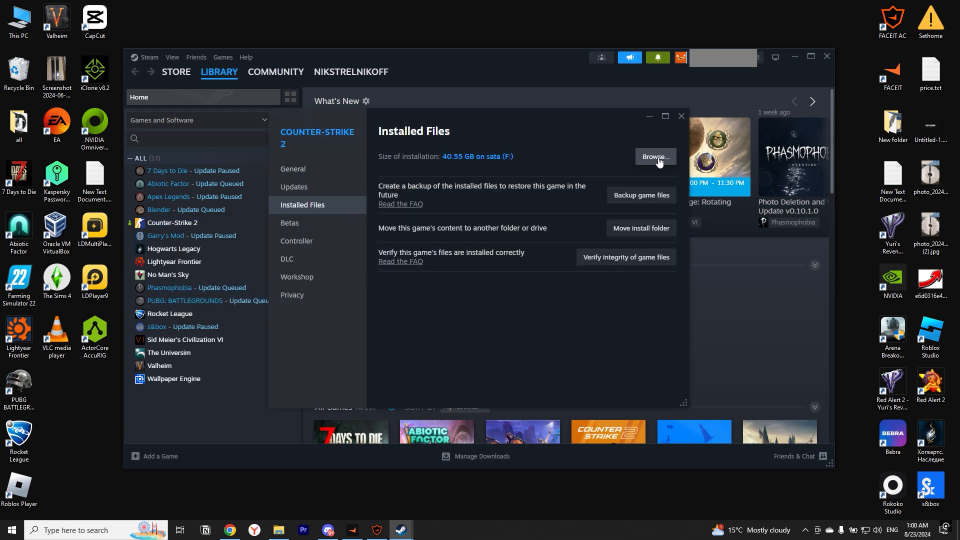
pyautogui.click(654, 157)
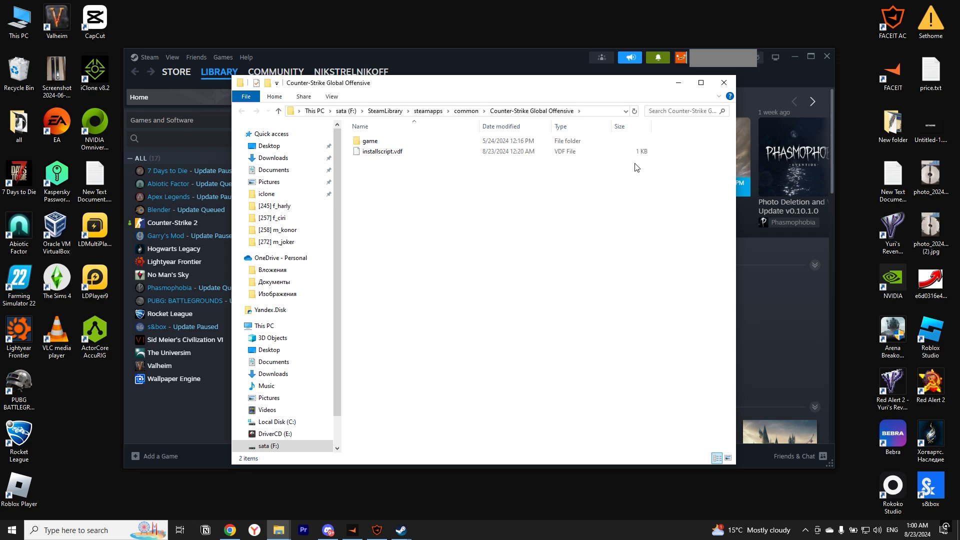
# Navigate into game and then csgo inside the Counter-Strike install folder
pyautogui.doubleClick(370, 140)
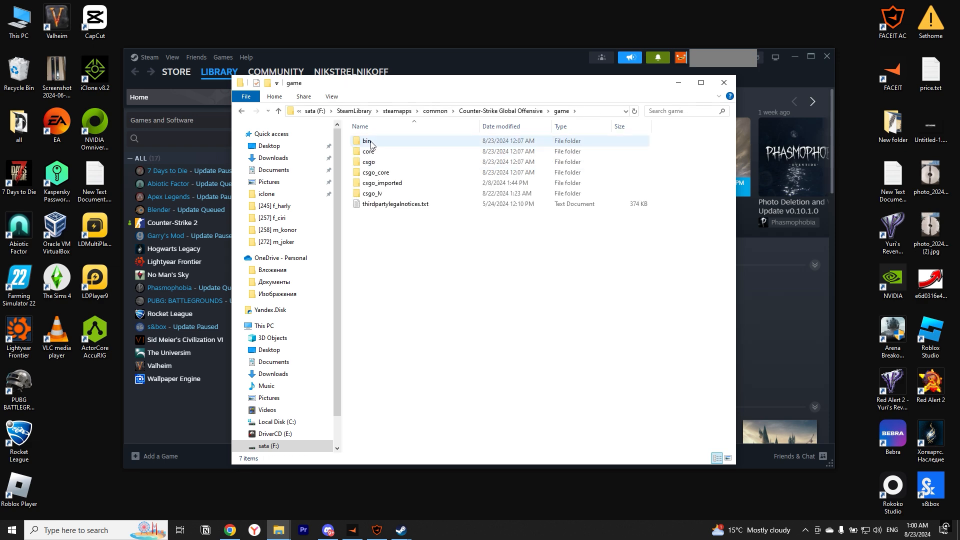
pyautogui.click(368, 162)
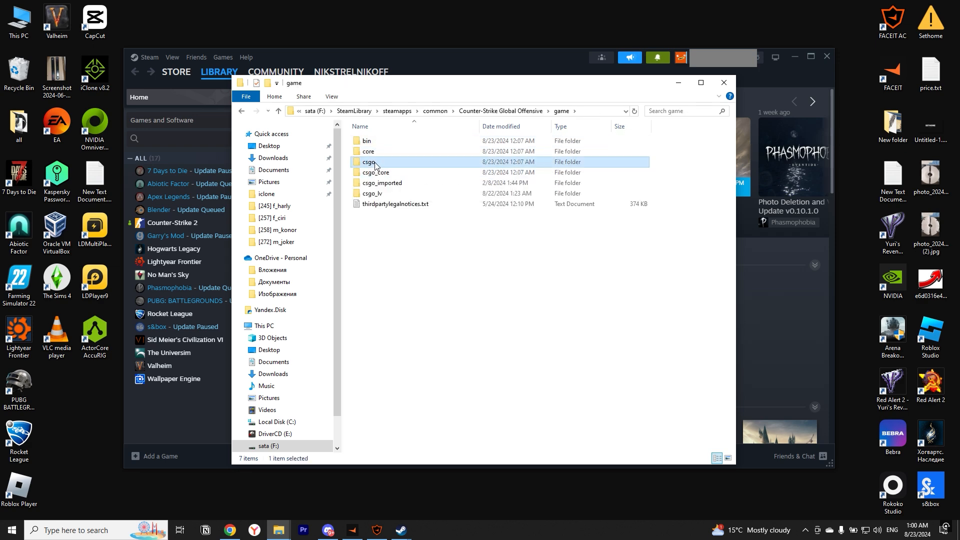
pyautogui.doubleClick(372, 162)
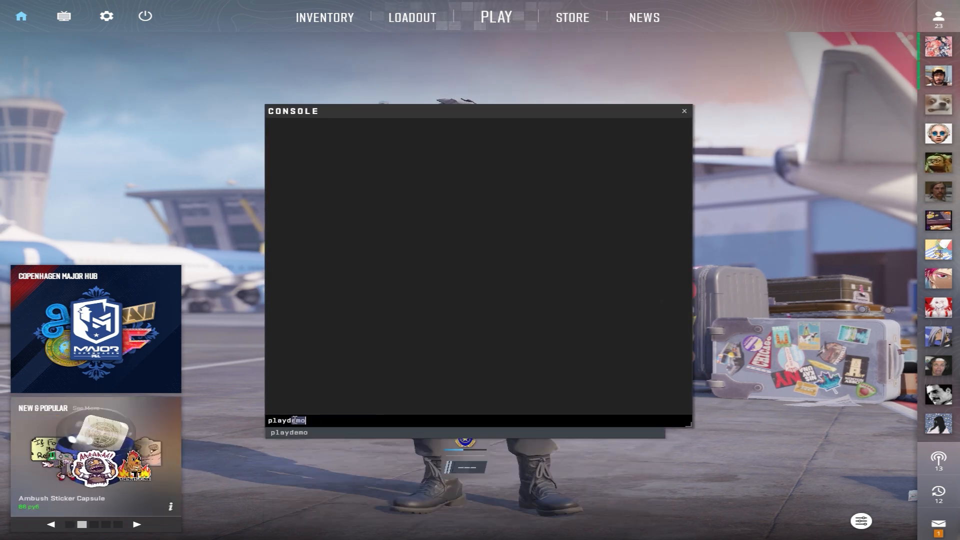
# Run 'playdemo faceit' in the console to start playback of the demo
pyautogui.write('faceit')
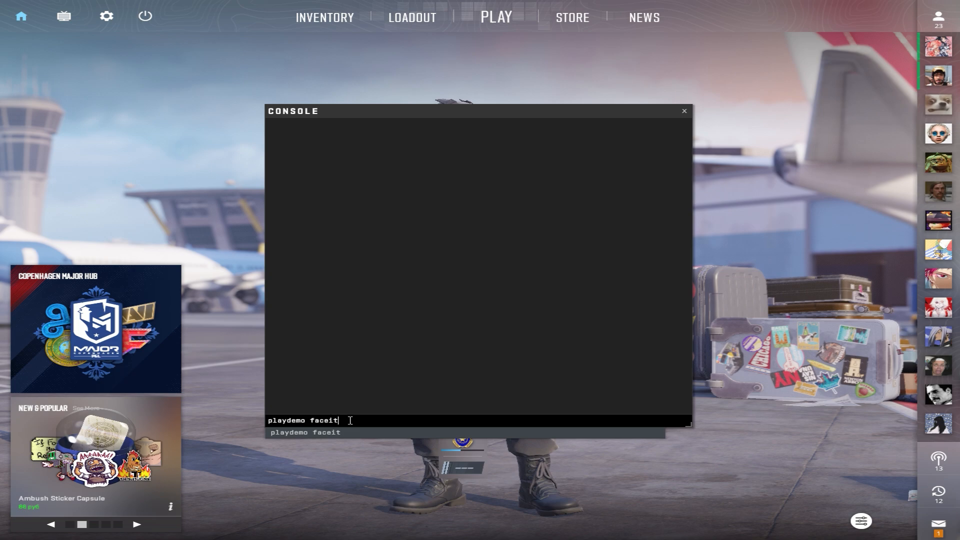
pyautogui.press('enter')
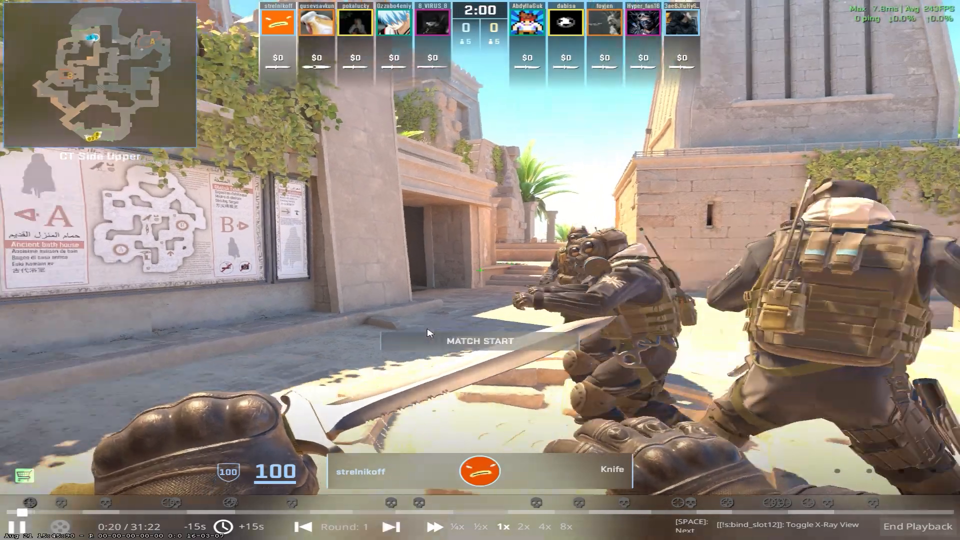